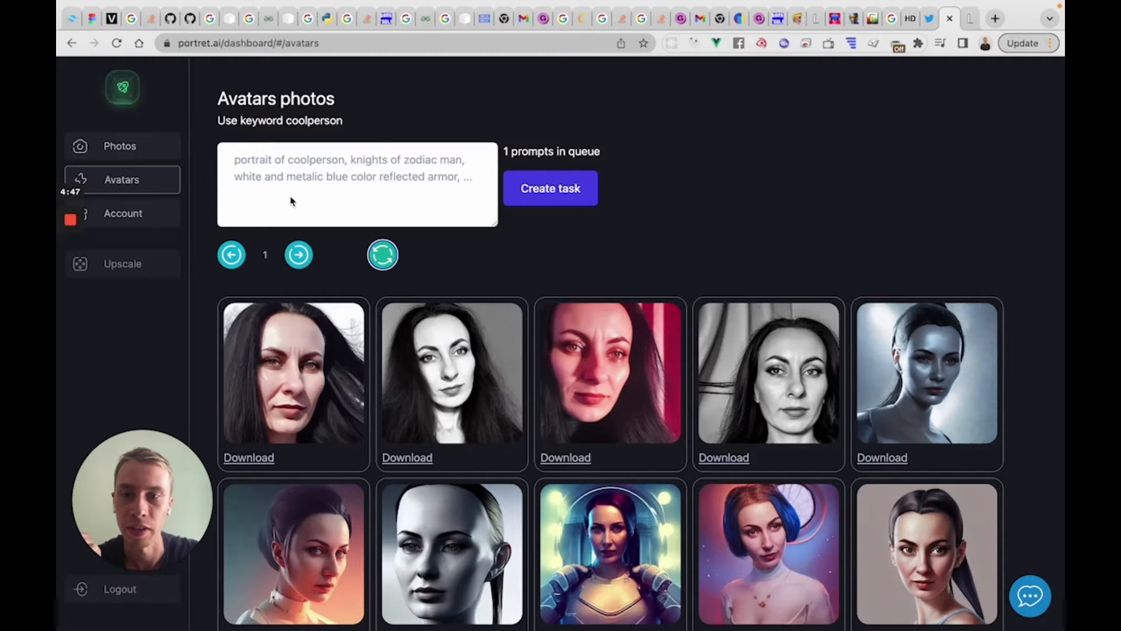
View the uploaded source face photos, then return to the avatar portraits gallery.
click(119, 146)
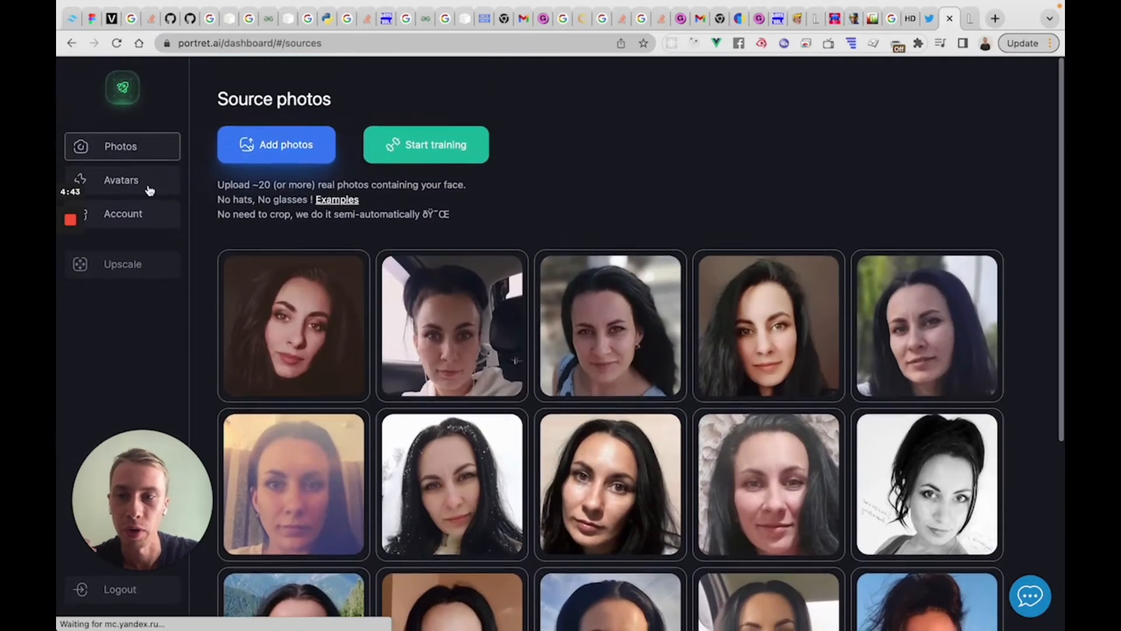
click(122, 180)
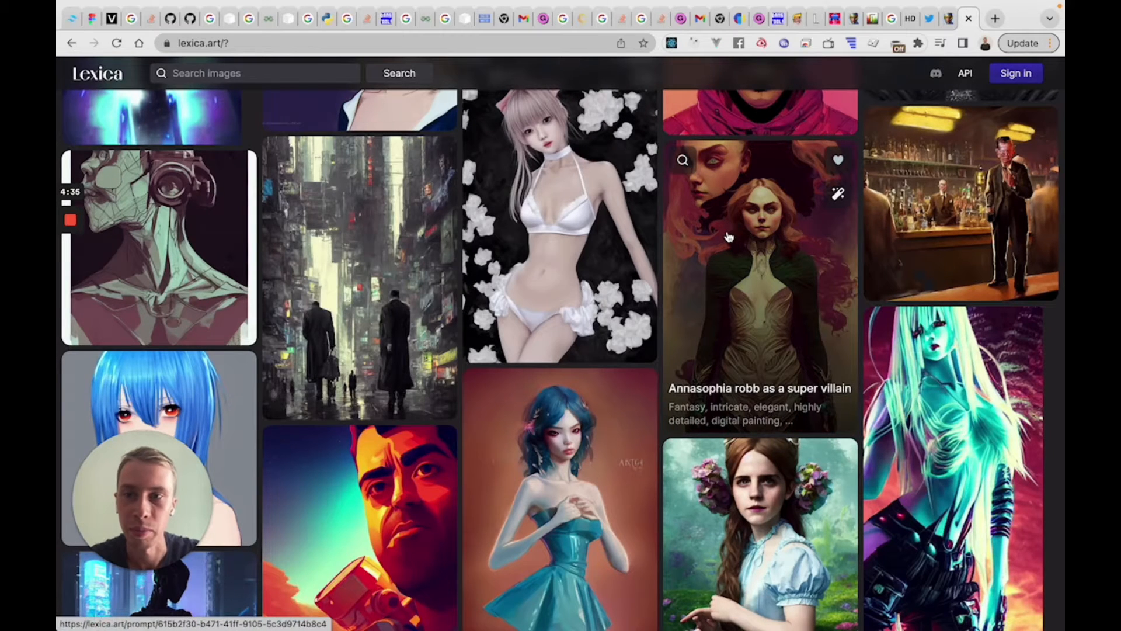
Select the 'Annasophia robb as a super villain' fantasy portrait to reveal its prompt.
click(760, 279)
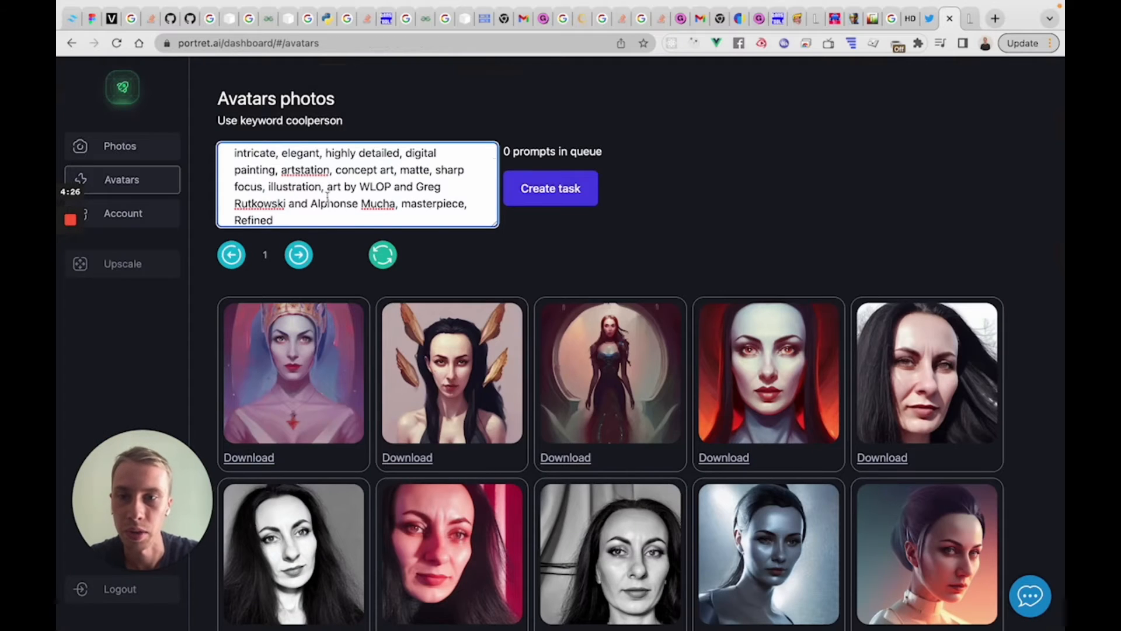
Submit the 'coolperson as a super villain, fantasy' prompt as a new avatar task.
text(annasophia robb as a super villain, fantasy,)
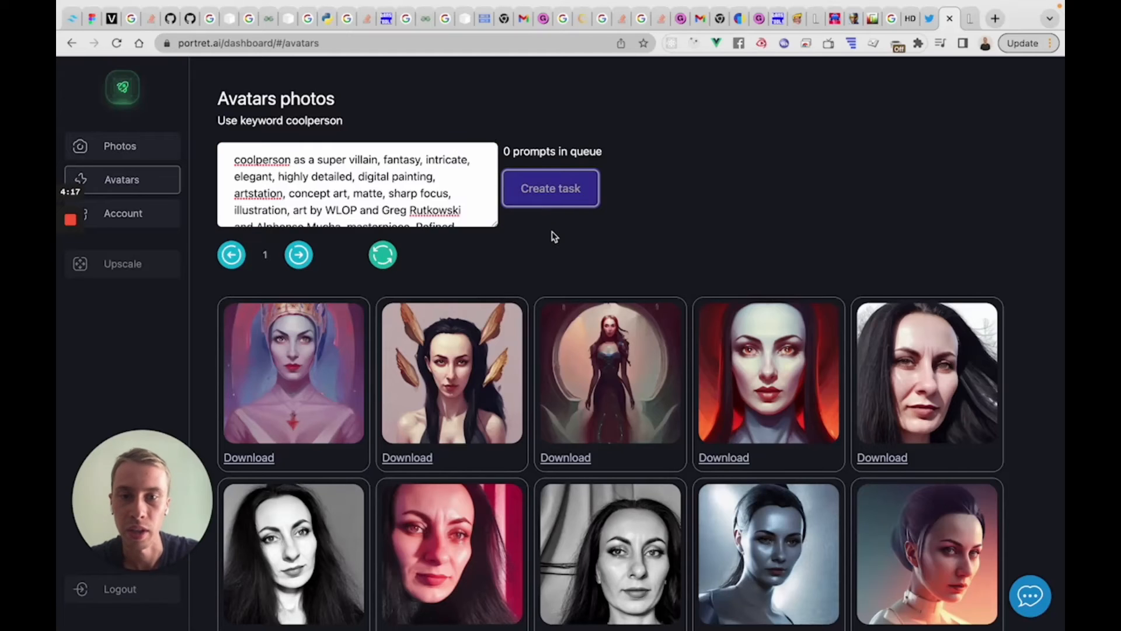
click(550, 188)
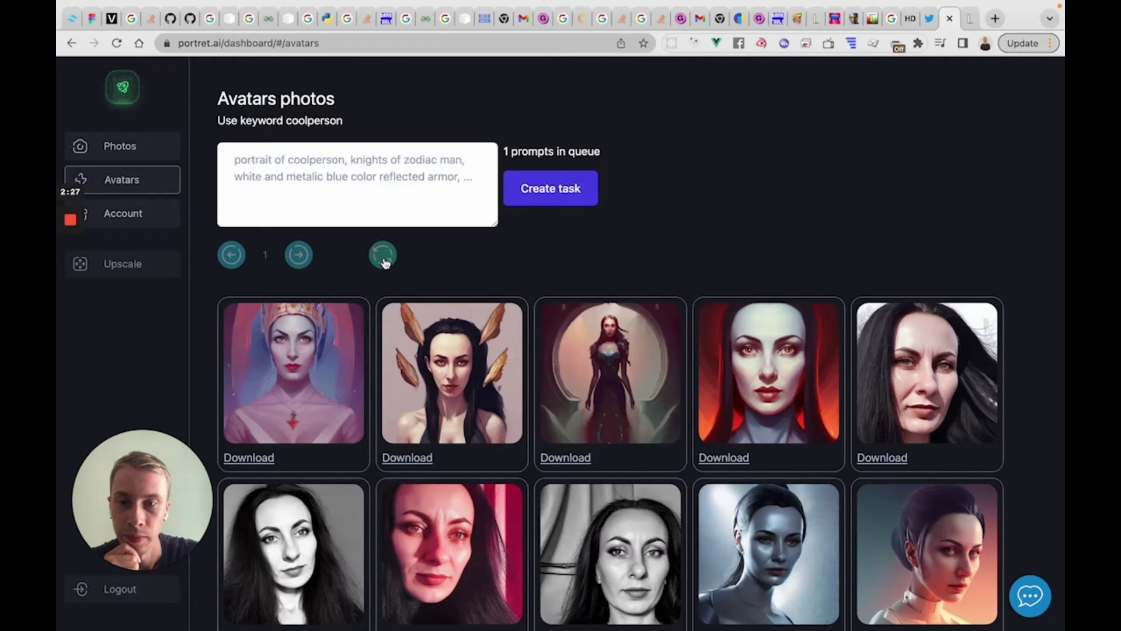
Reload the avatar gallery until the new super villain portraits appear at the top.
click(383, 254)
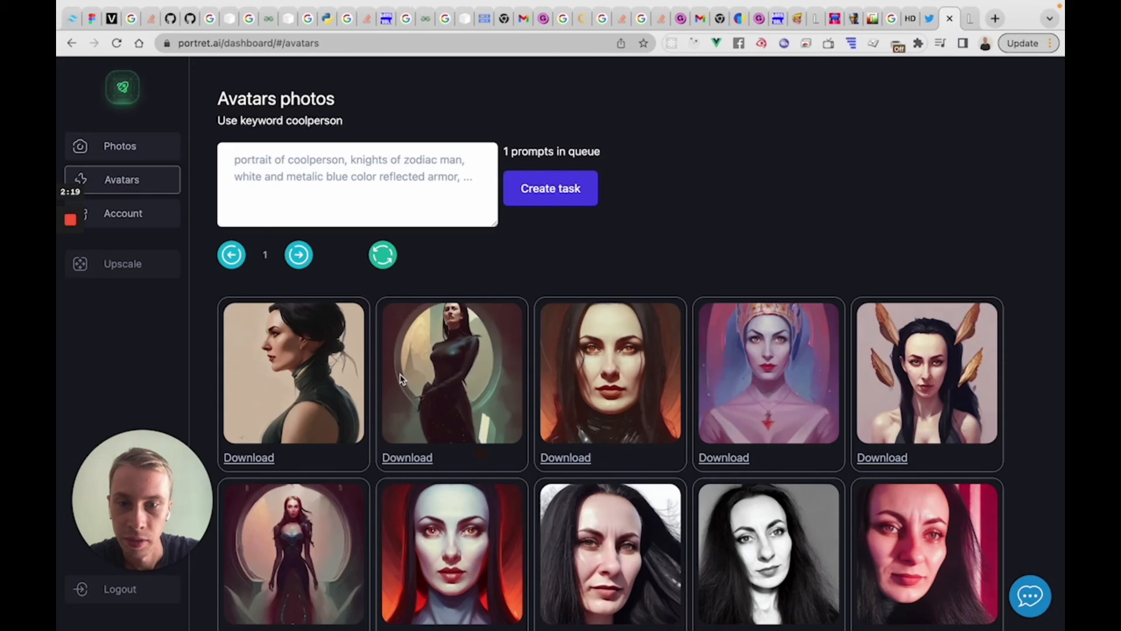
mouse_move(412, 420)
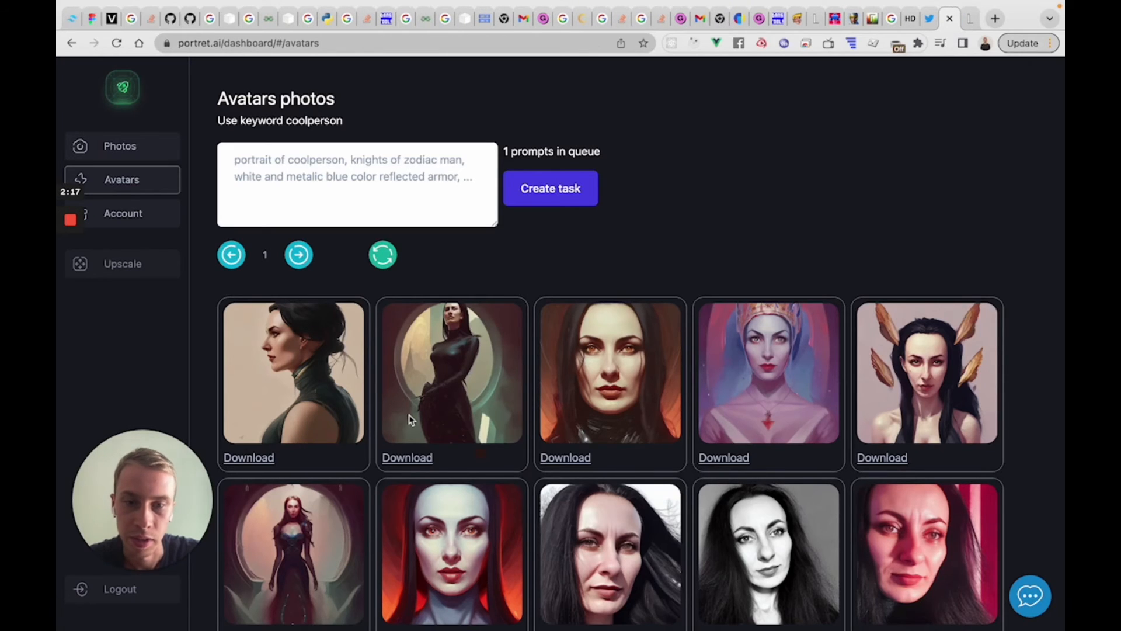
mouse_move(565, 458)
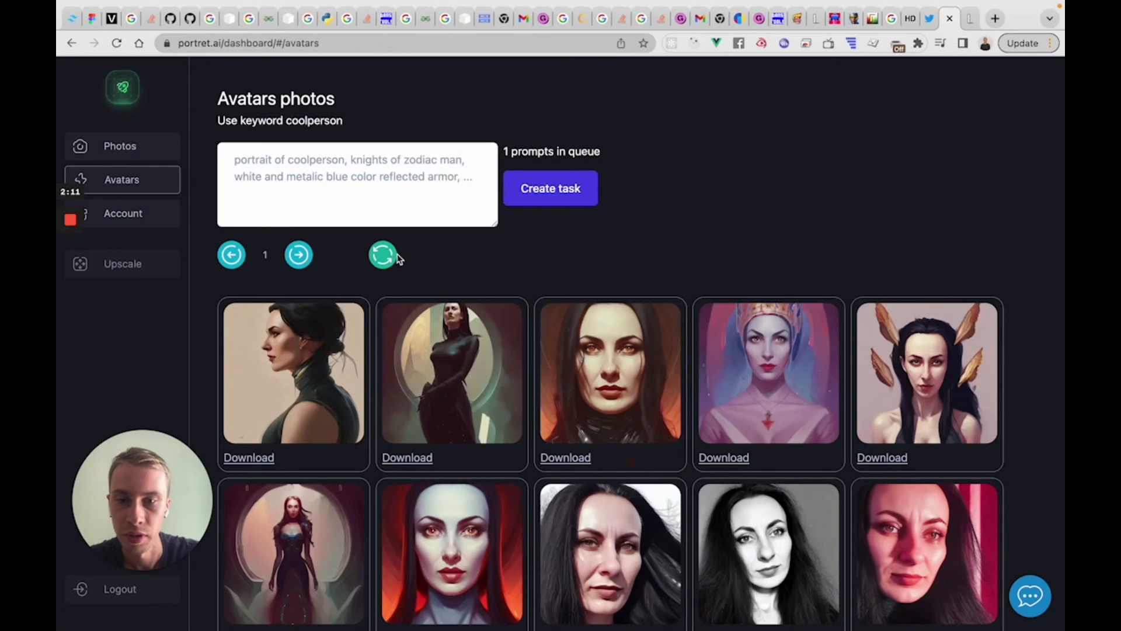
click(383, 255)
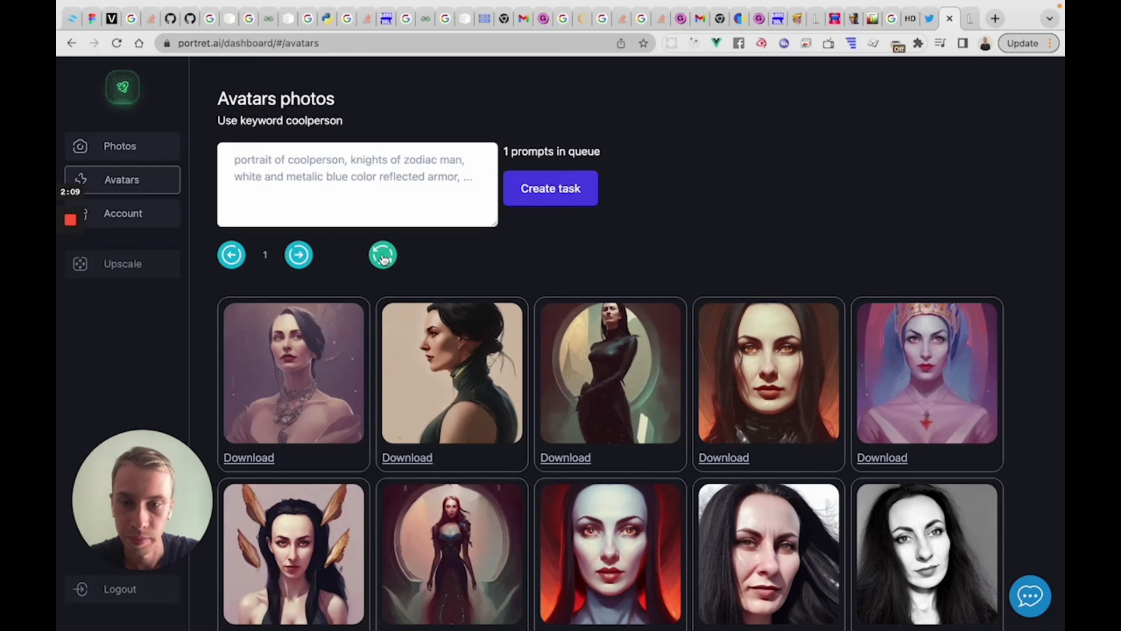